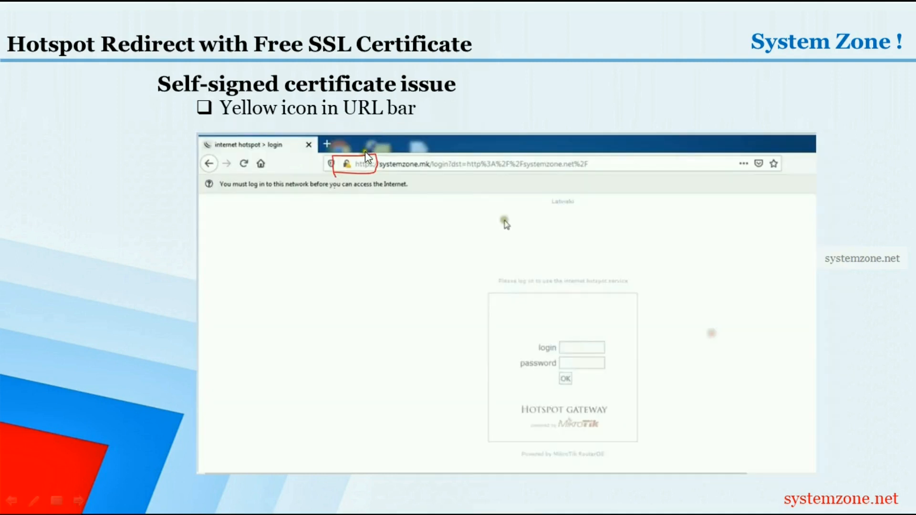
mouse_move(359, 192)
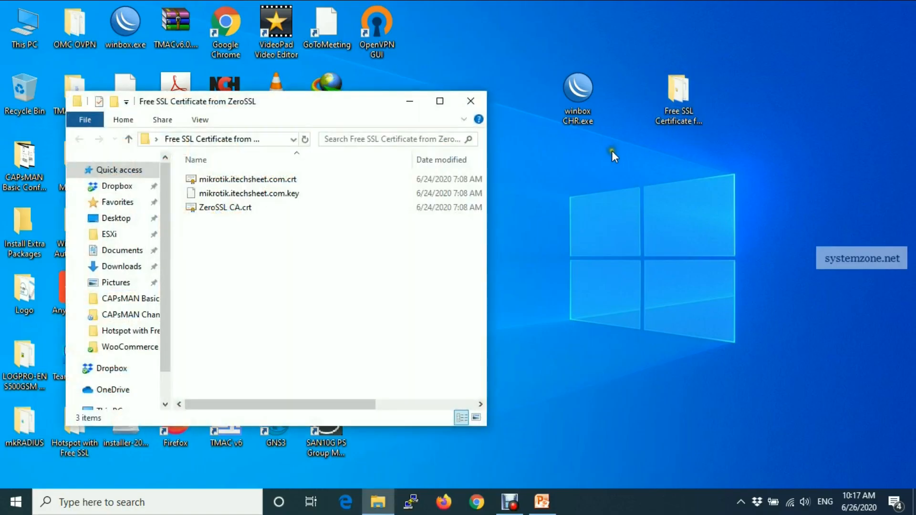
Select the ZeroSSL certificate files in File Explorer and launch WinBox to find the MikroTik router.
left_click(247, 179)
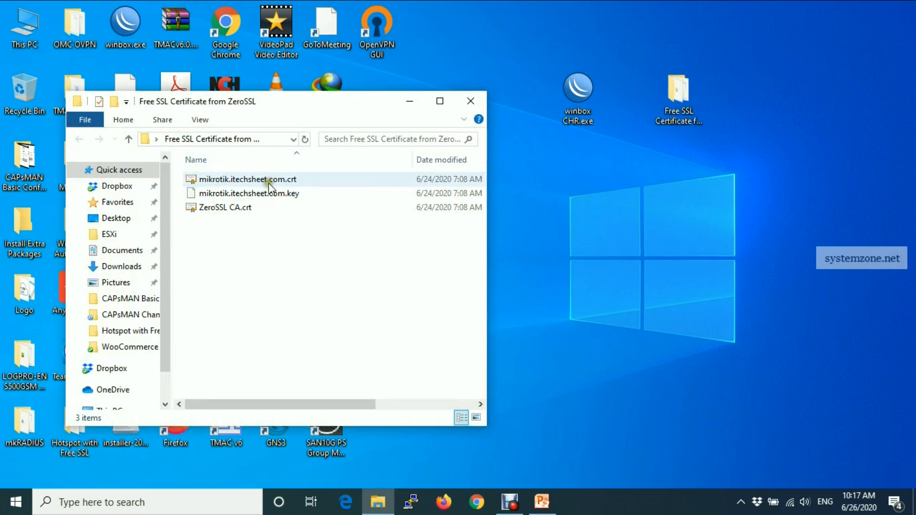
left_click(224, 207)
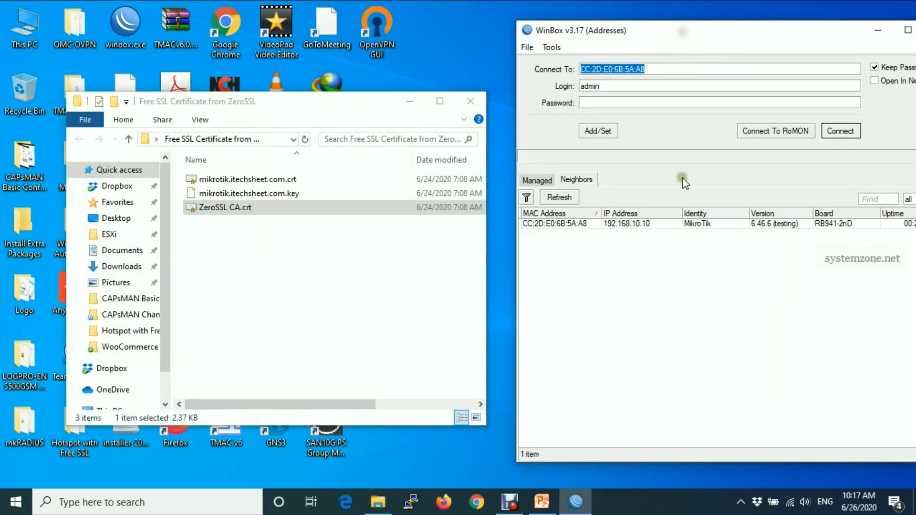
Log into the MikroTik router and upload the ZeroSSL .crt and .key files to Files.
left_click(840, 131)
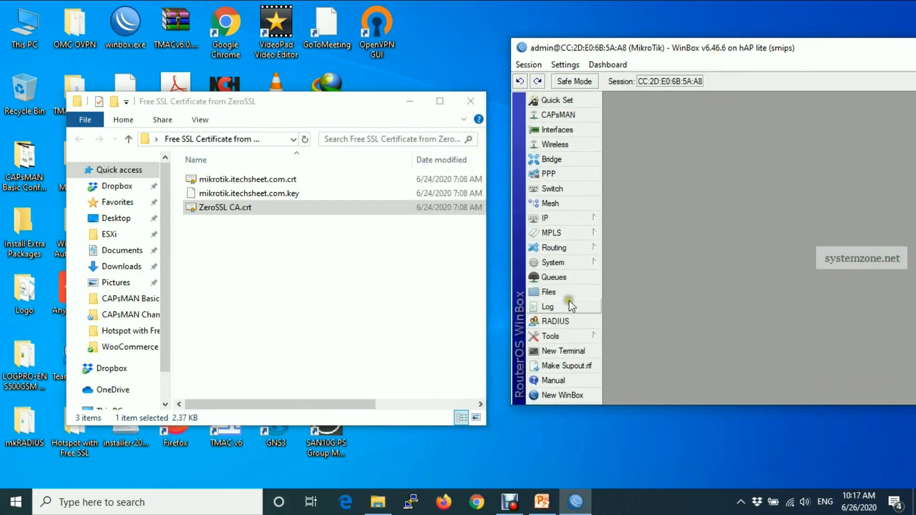
left_click(547, 292)
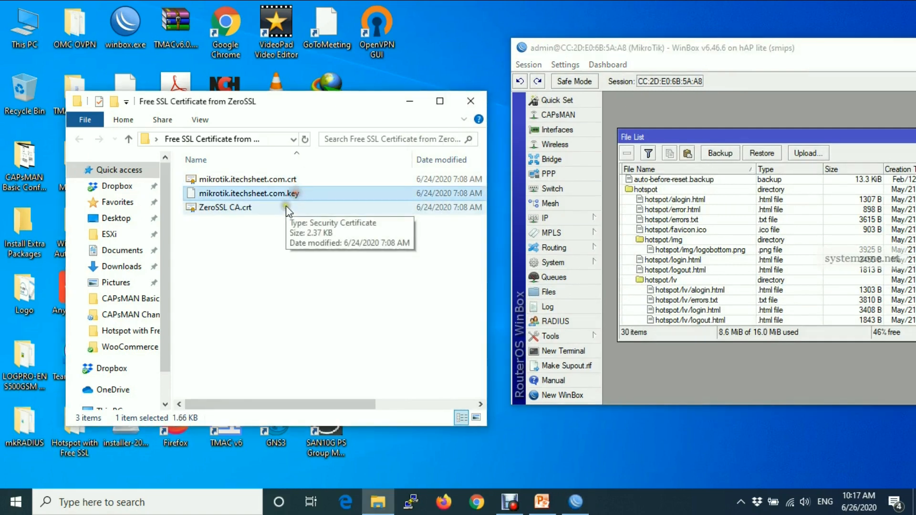
left_click(248, 179)
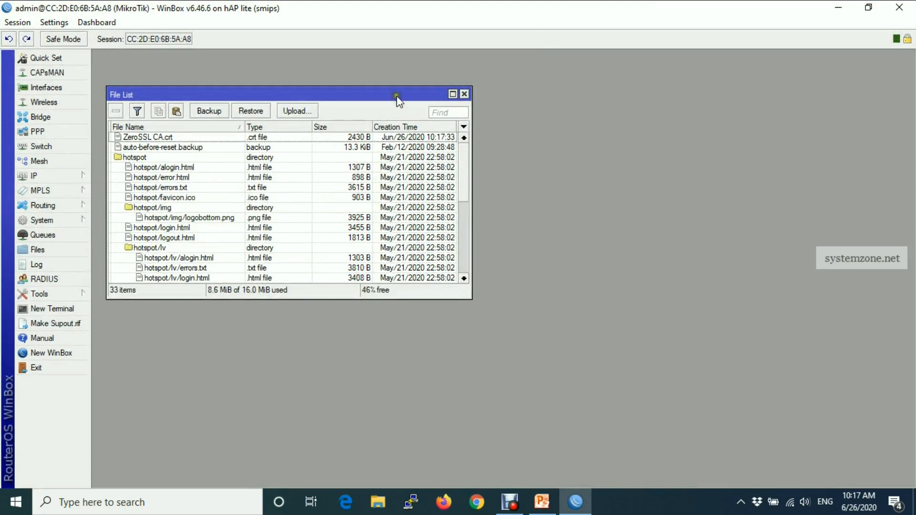
Sort the maximized File List by name, check the certificate and key files, then close it.
left_click(452, 94)
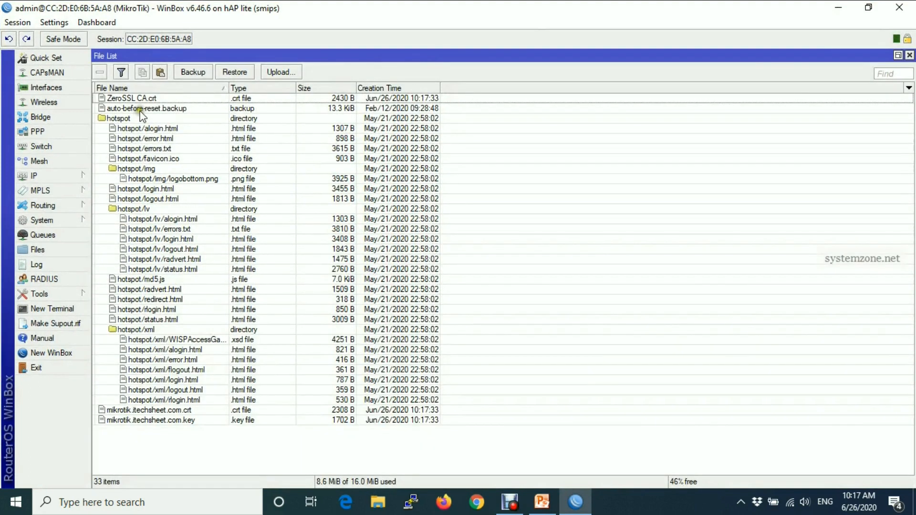
left_click(239, 87)
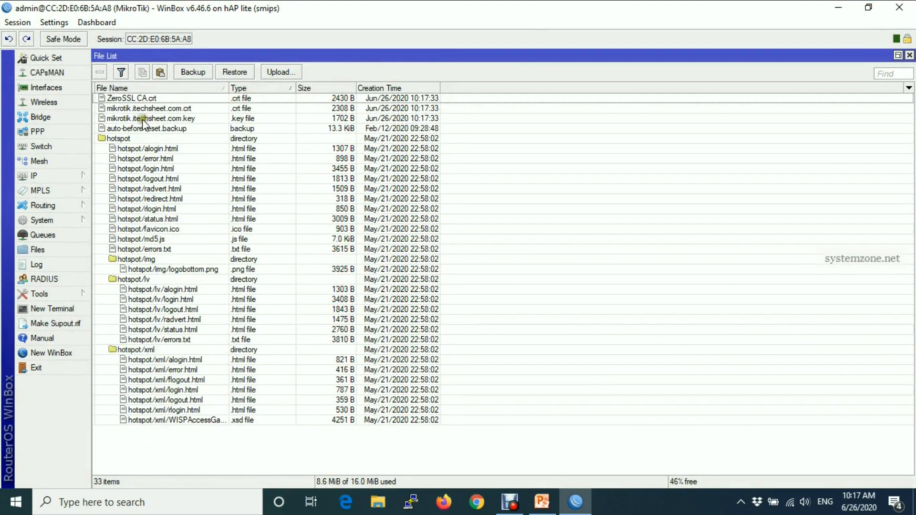
left_click(149, 118)
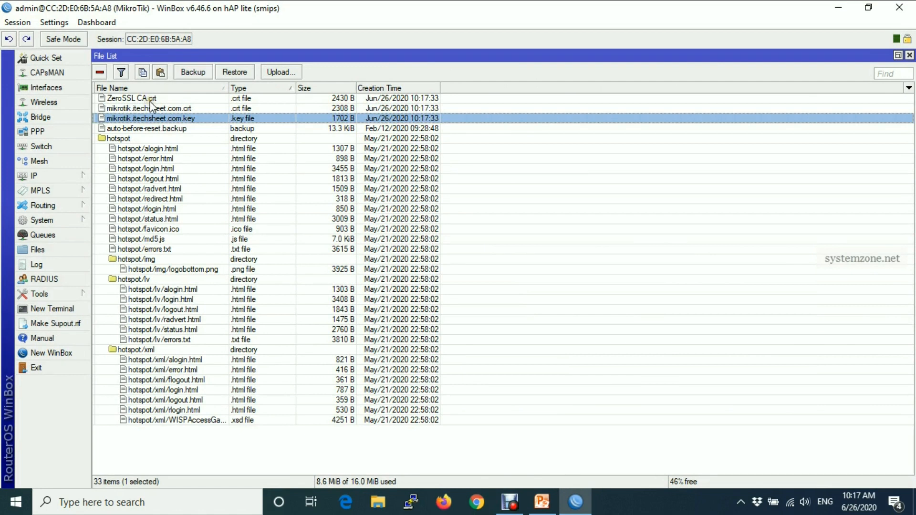
left_click(149, 109)
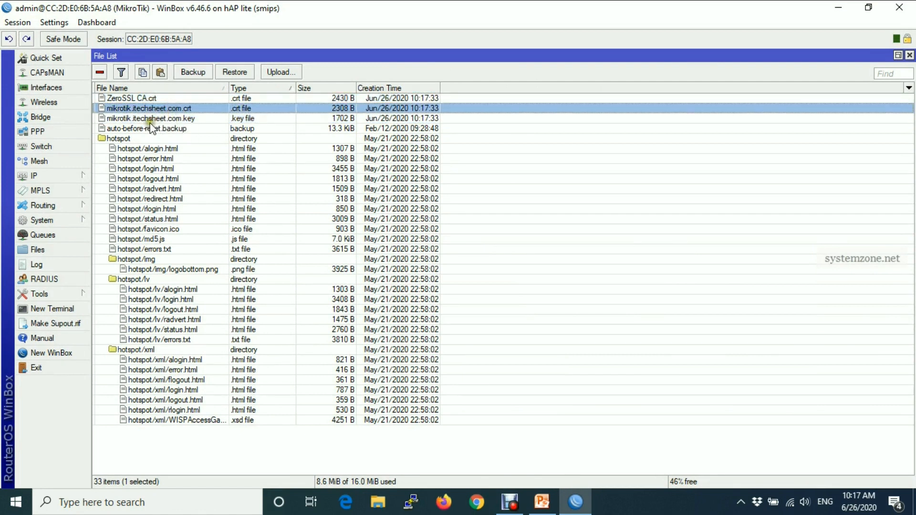
left_click(149, 118)
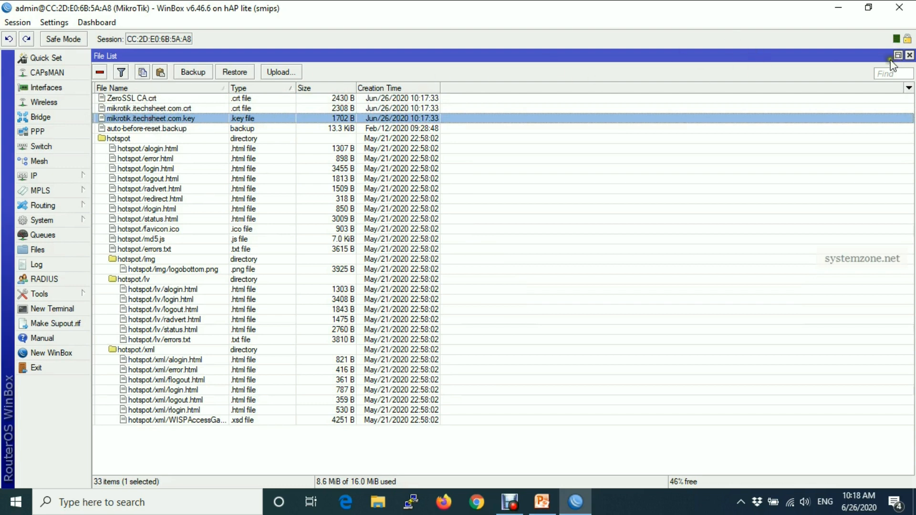
left_click(909, 55)
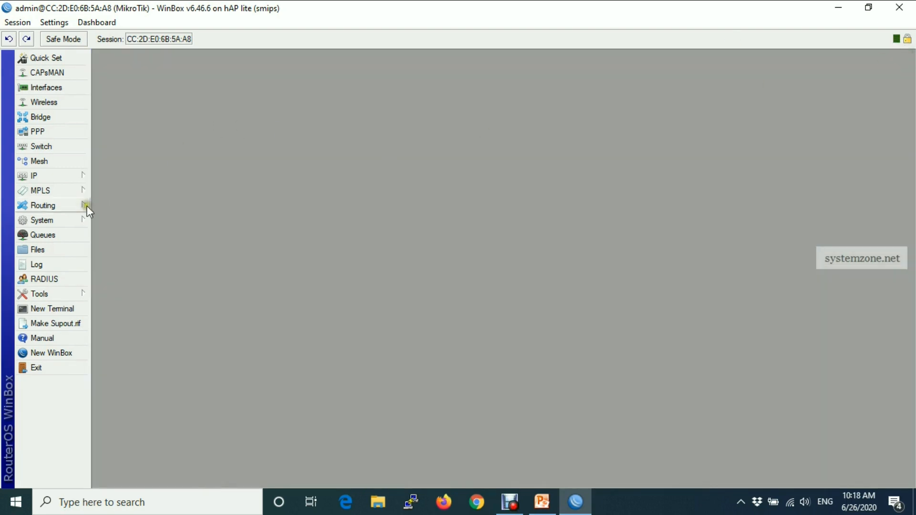
Import ZeroSSL CA.crt under System > Certificates and open its details.
left_click(42, 221)
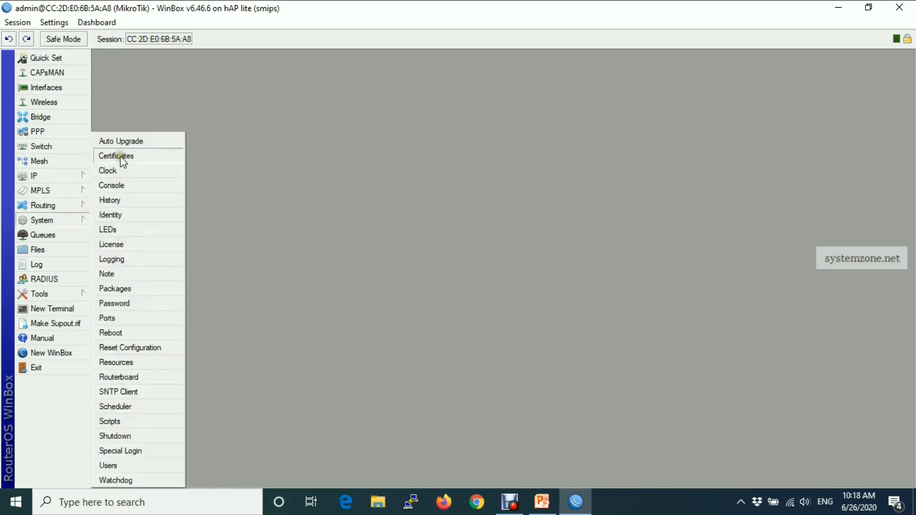
left_click(116, 155)
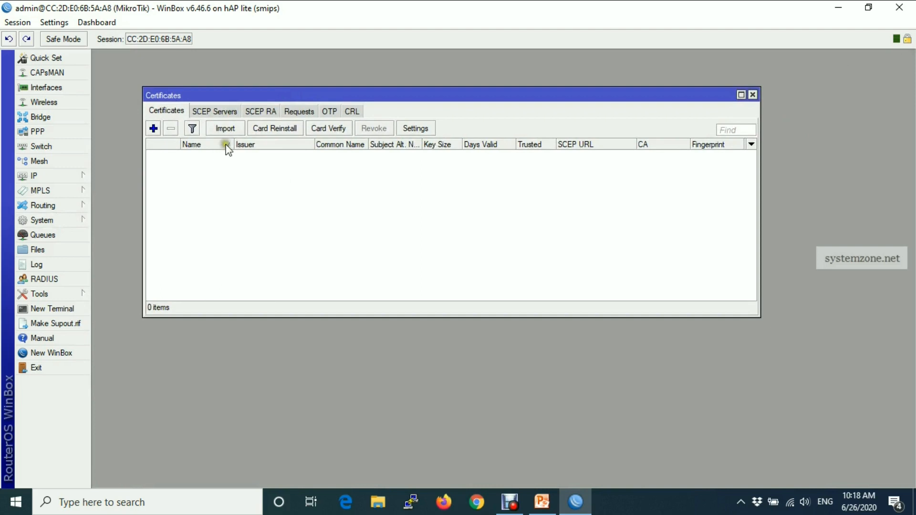
left_click(225, 128)
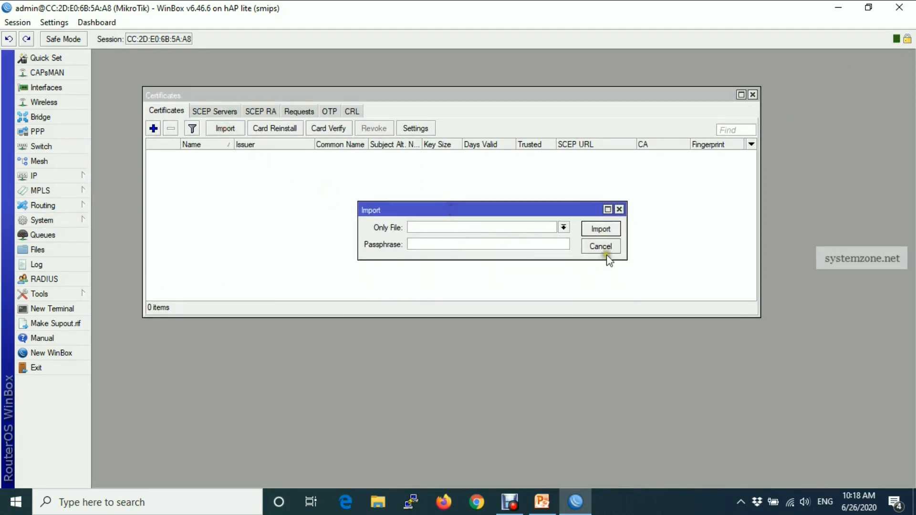
left_click(562, 227)
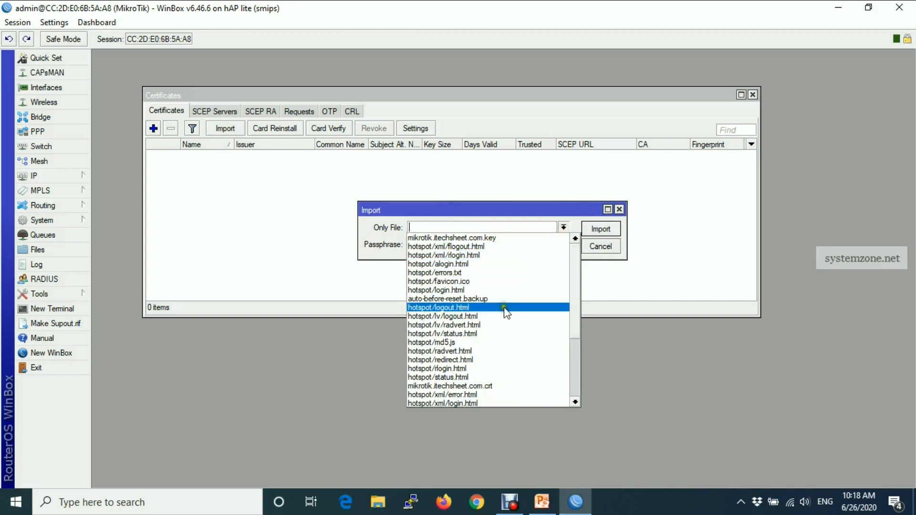
scroll("down", 3)
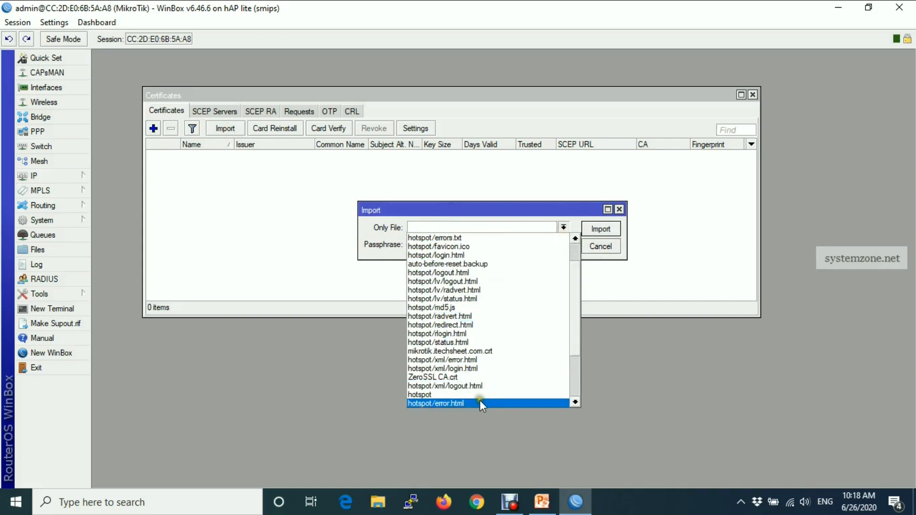
left_click(432, 377)
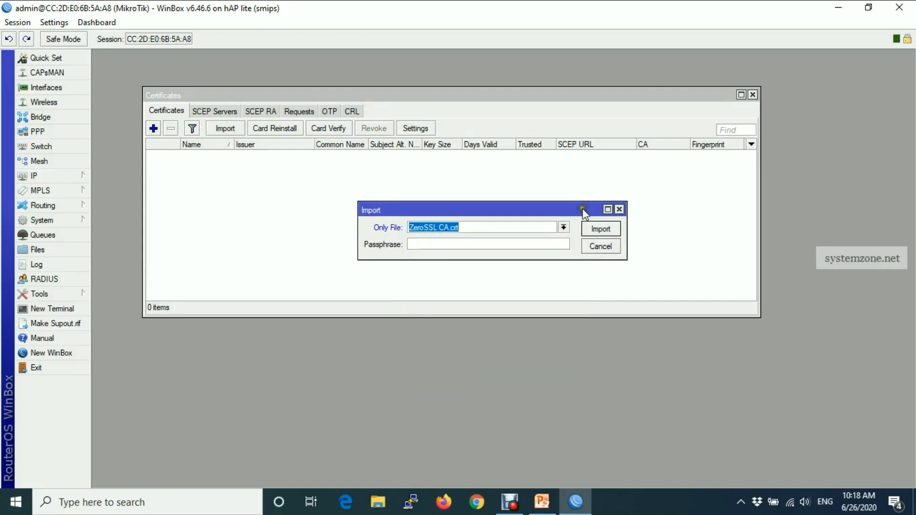
left_click(600, 228)
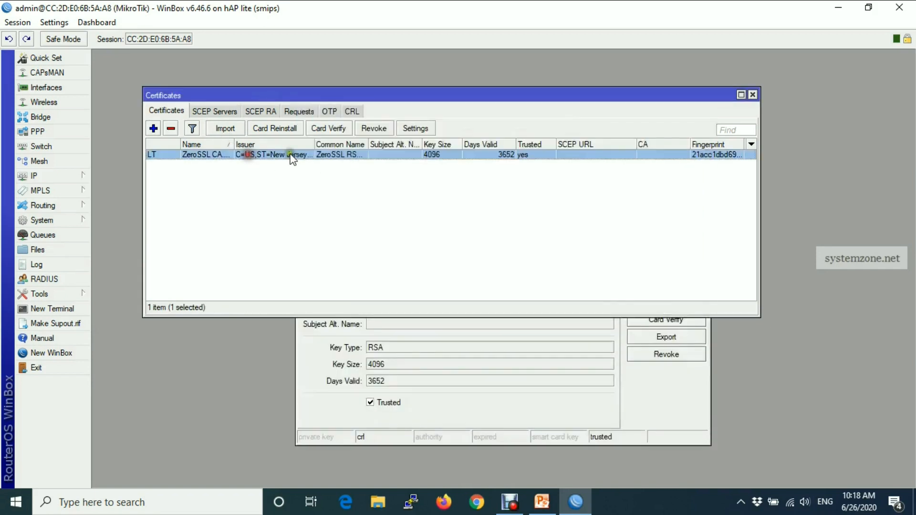
double_click(290, 154)
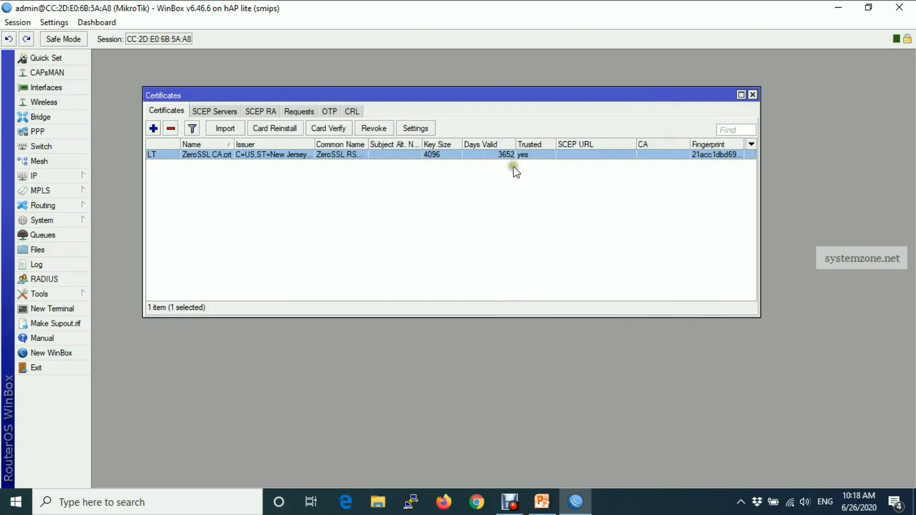
Import mikrotik.itechsheet.com.crt and review its details: trusted, ZeroSSL-issued, valid 90 days.
left_click(224, 128)
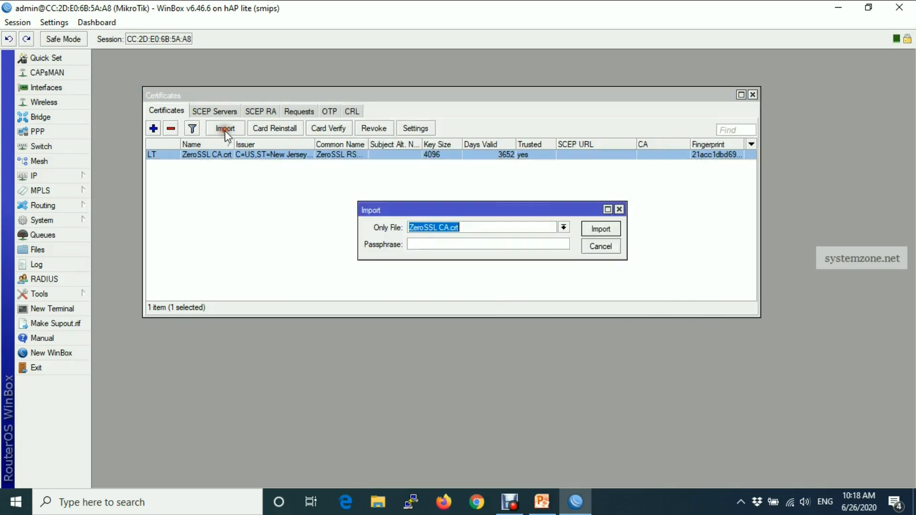
left_click(562, 227)
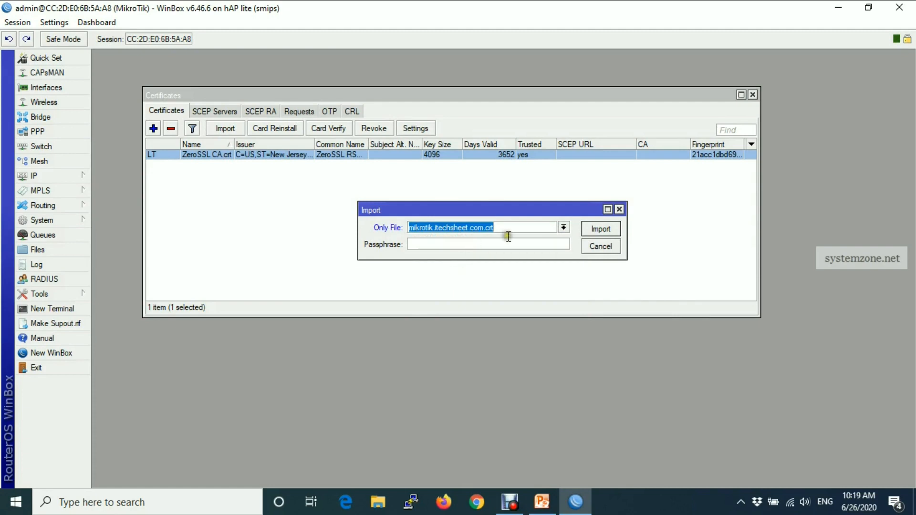
left_click(601, 228)
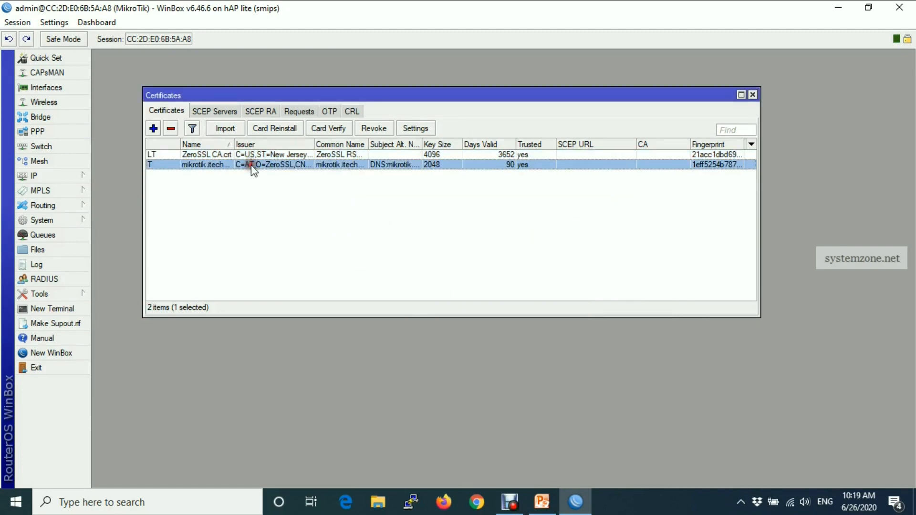
double_click(251, 164)
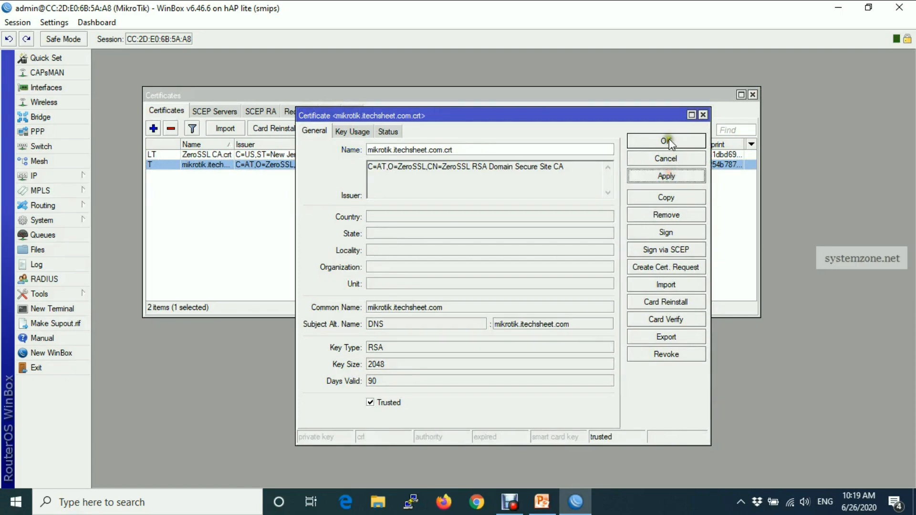
left_click(666, 140)
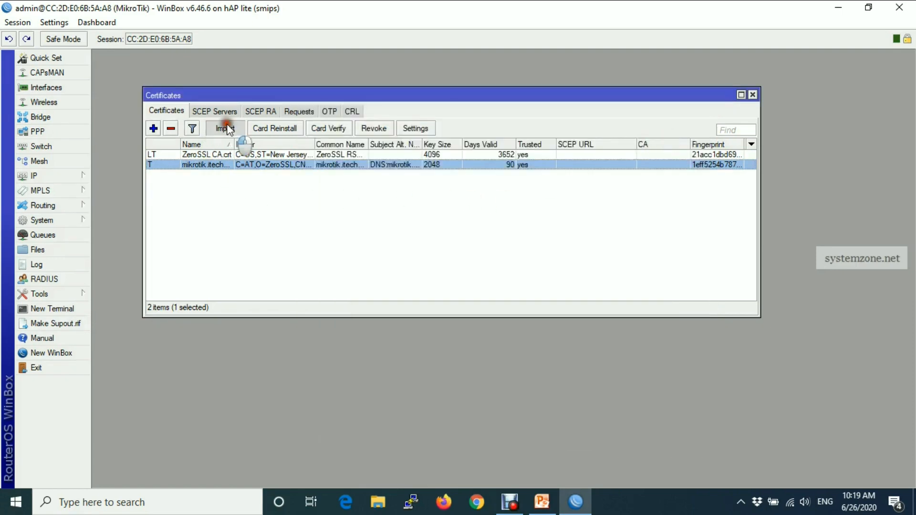
Import mikrotik.itechsheet.com.key so the domain certificate is flagged KT.
left_click(224, 128)
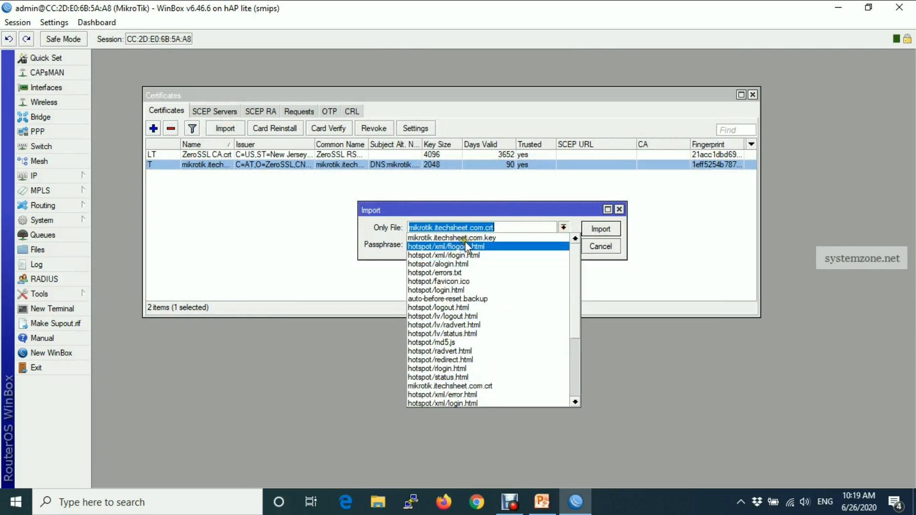
left_click(451, 238)
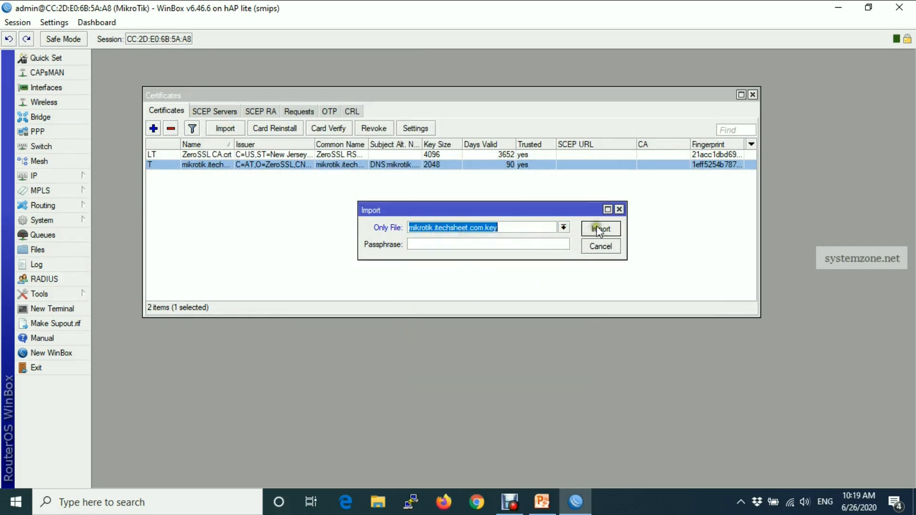
left_click(600, 229)
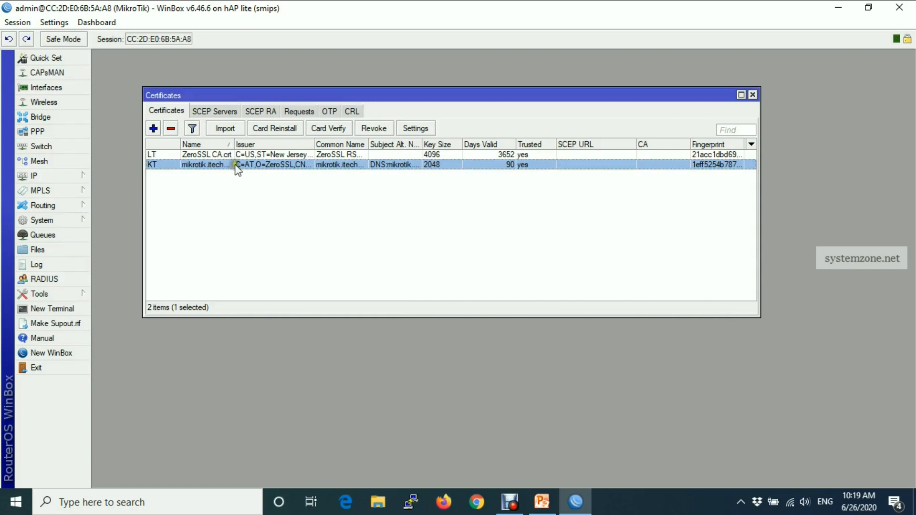
mouse_move(750, 116)
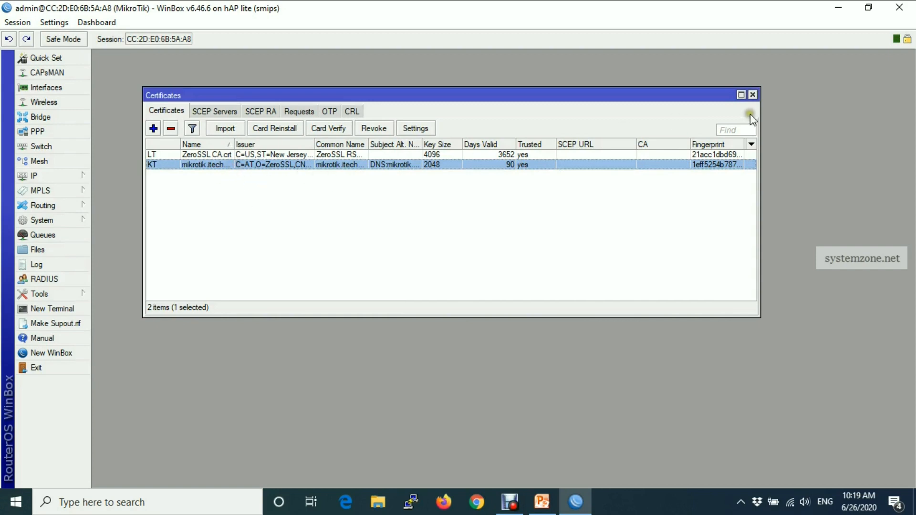
mouse_move(752, 95)
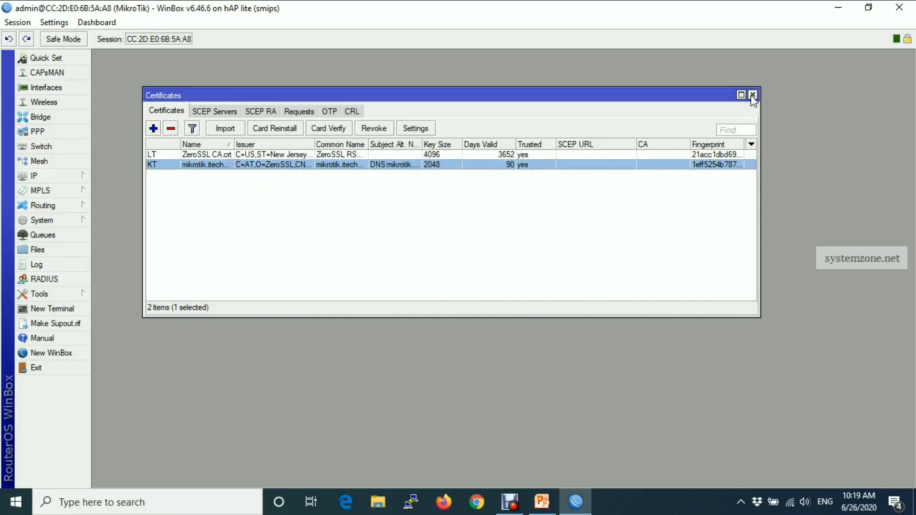
In IP > Services, set the www-ssl certificate to mikrotik.itechsheet.com.crt.
left_click(752, 94)
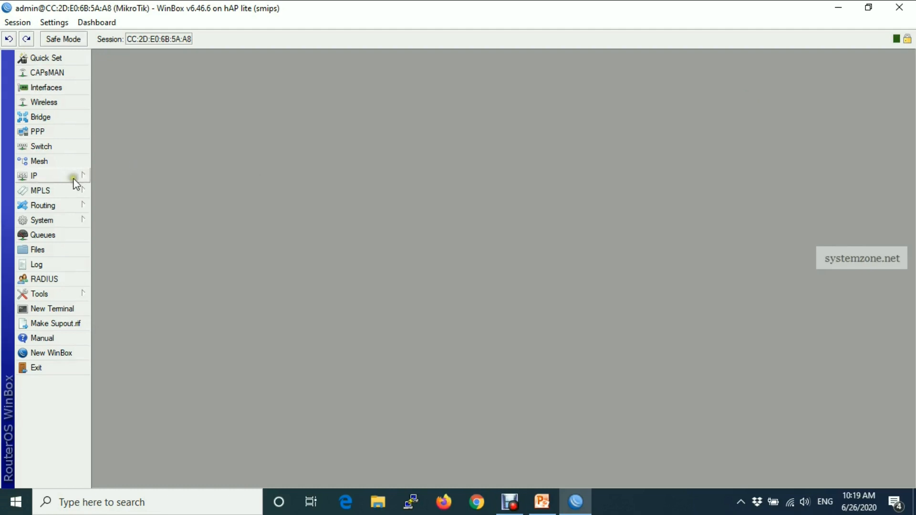
left_click(34, 175)
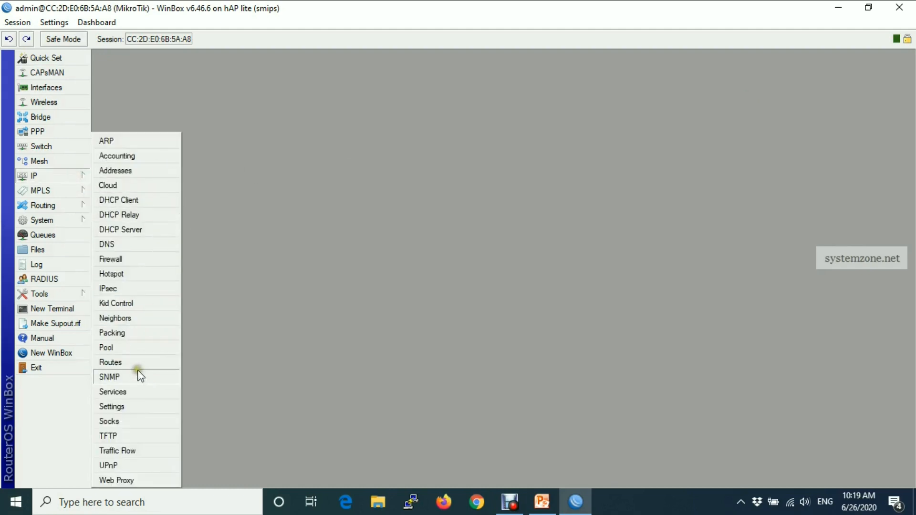
left_click(112, 391)
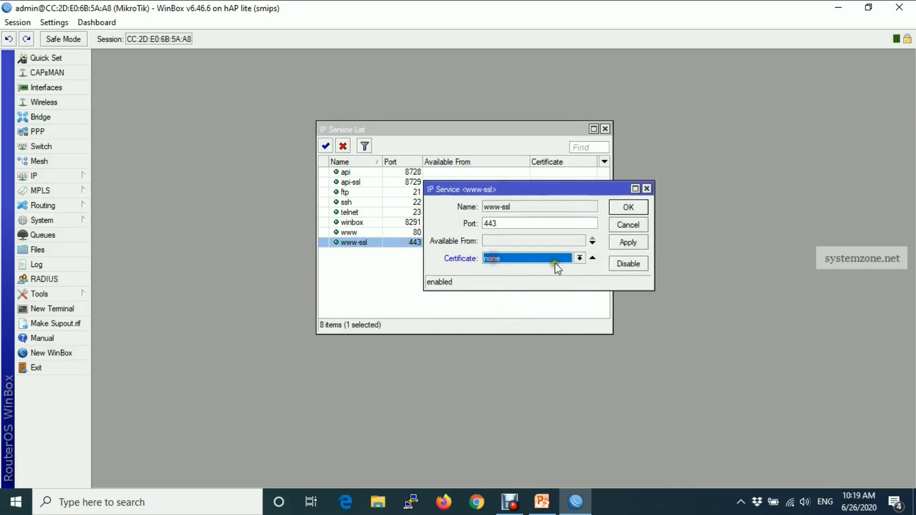
left_click(578, 258)
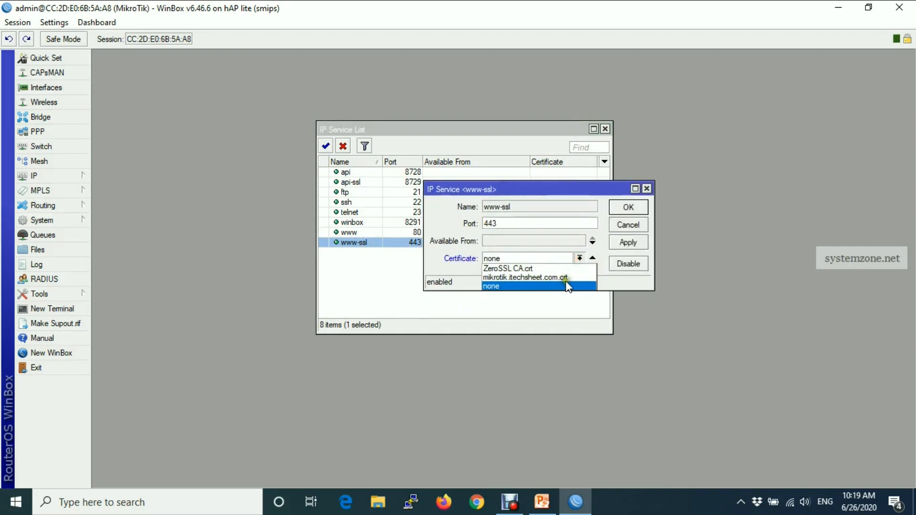
left_click(524, 277)
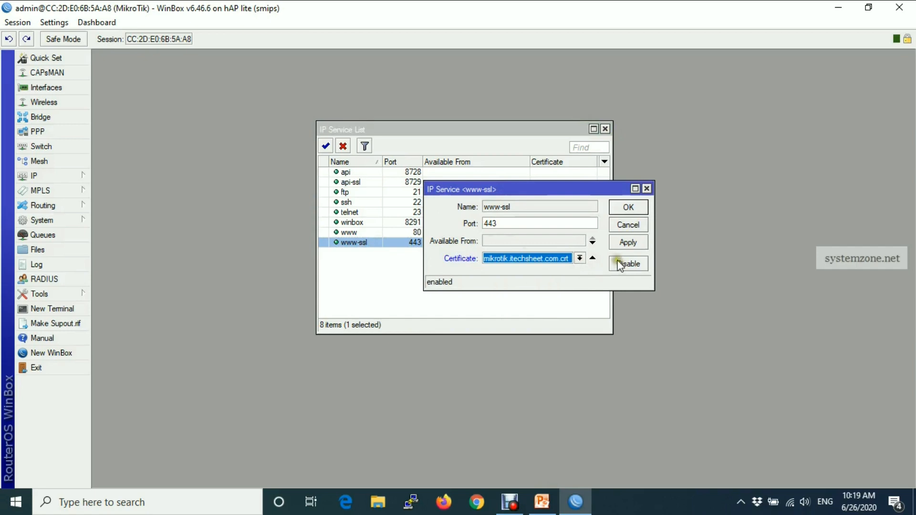
left_click(628, 207)
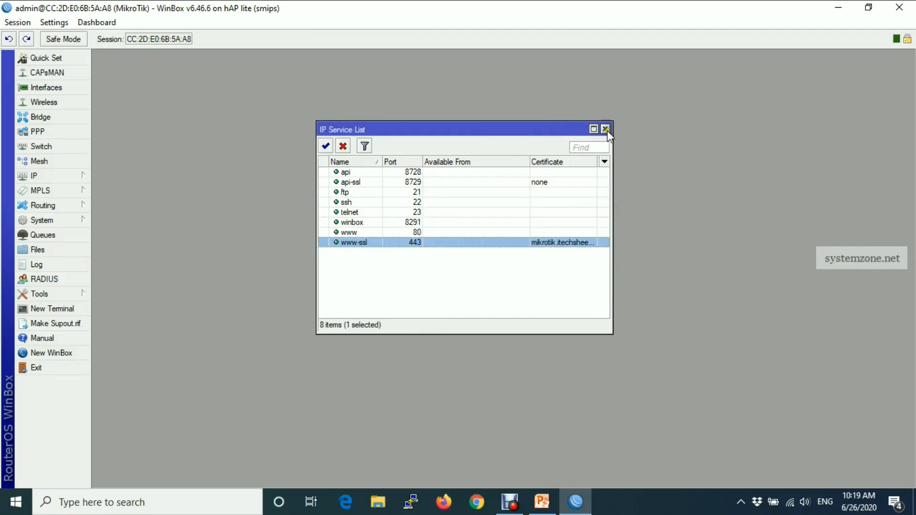
Open hsprof1 from IP > Hotspot > Server Profiles, showing DNS name mikrotik.itechsheet.com.
left_click(606, 129)
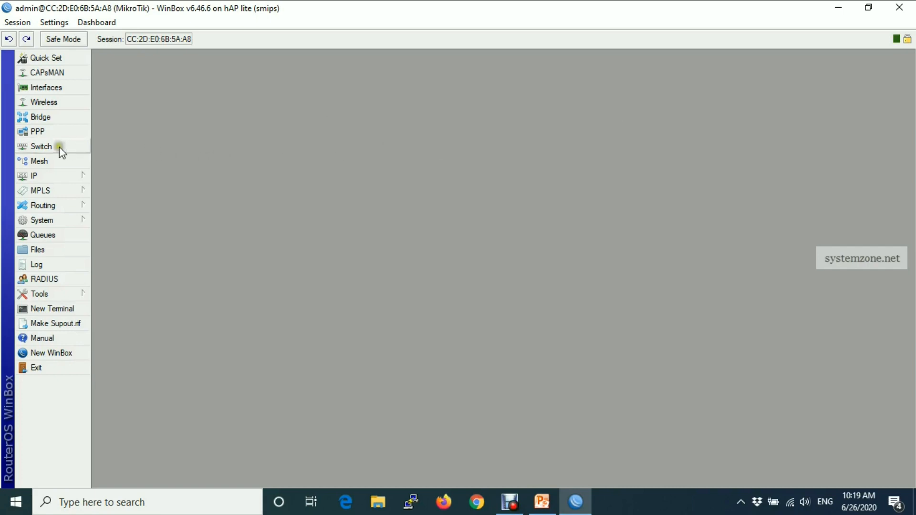
left_click(33, 175)
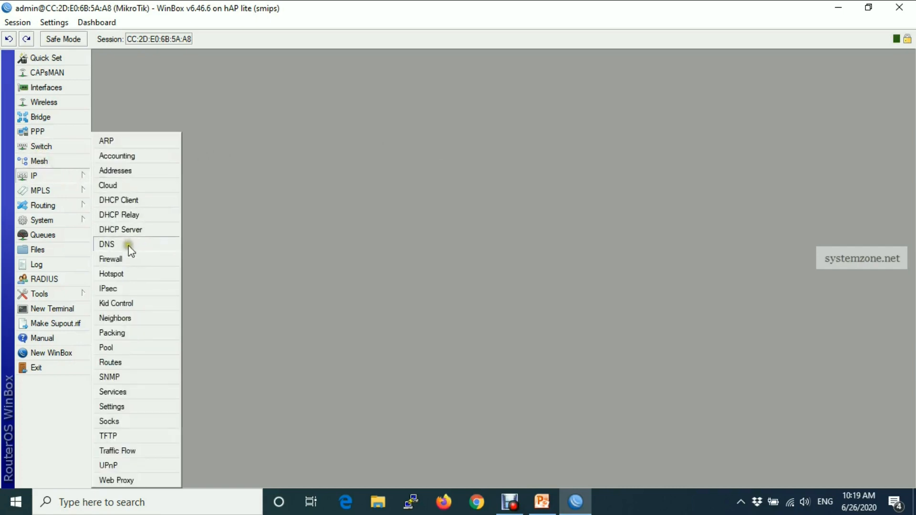
mouse_move(134, 292)
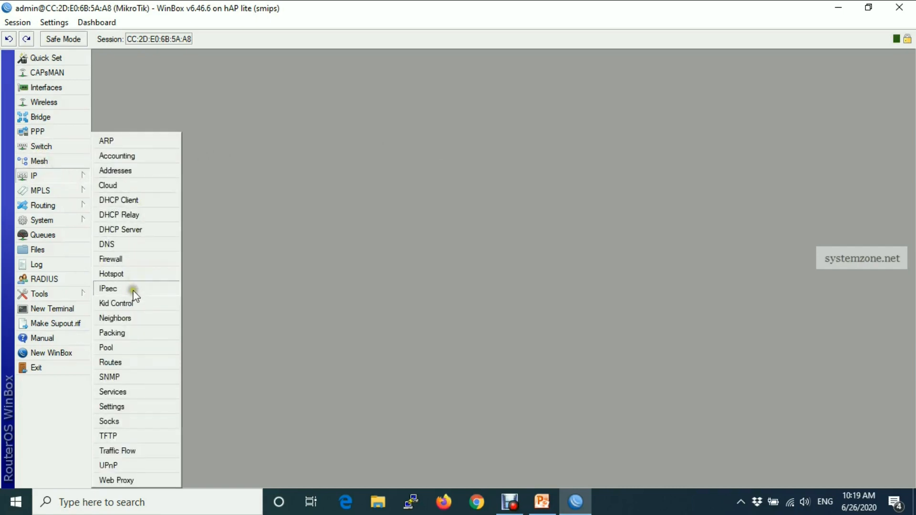
mouse_move(125, 315)
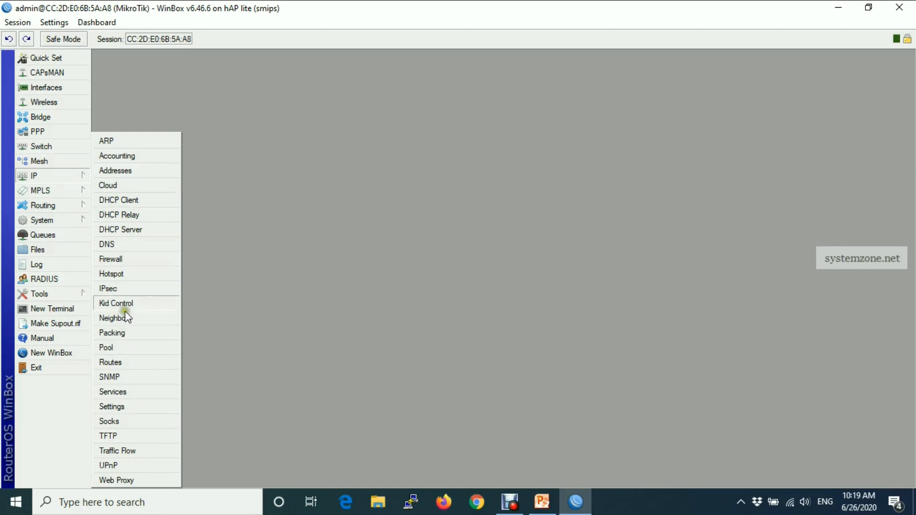
left_click(110, 273)
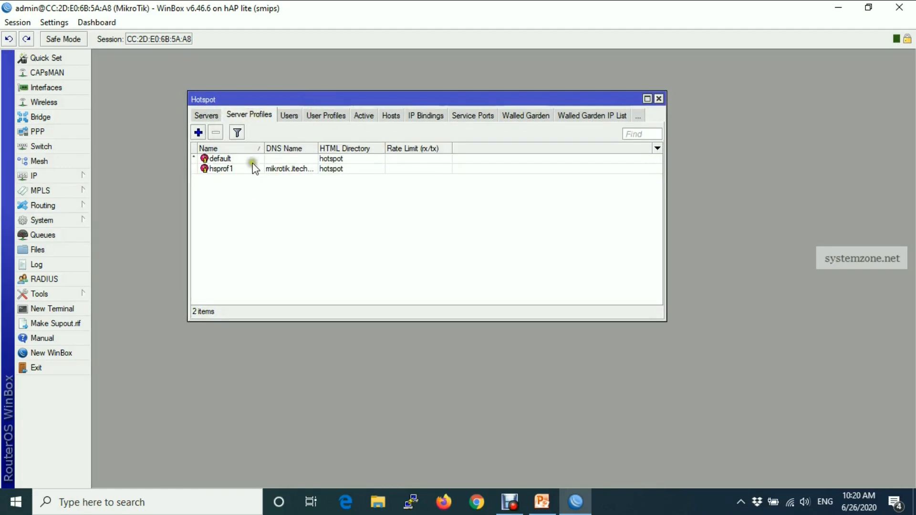
left_click(221, 169)
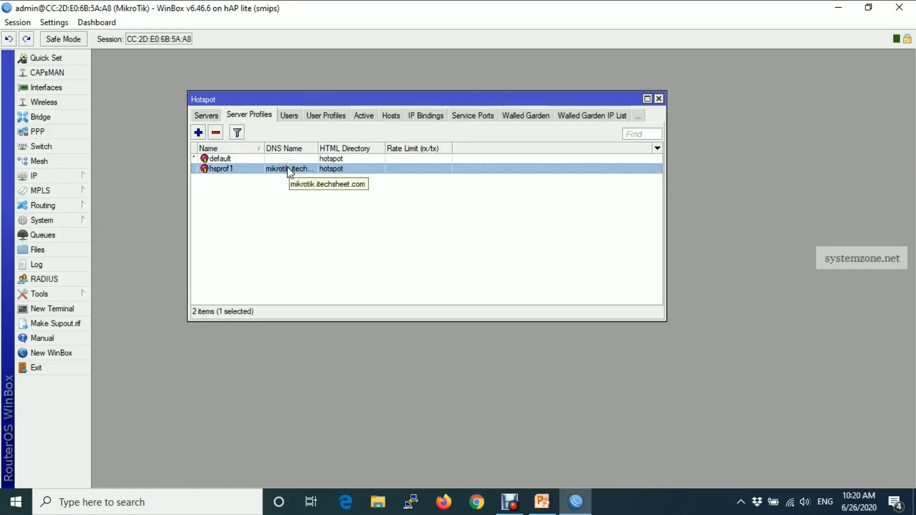
double_click(220, 168)
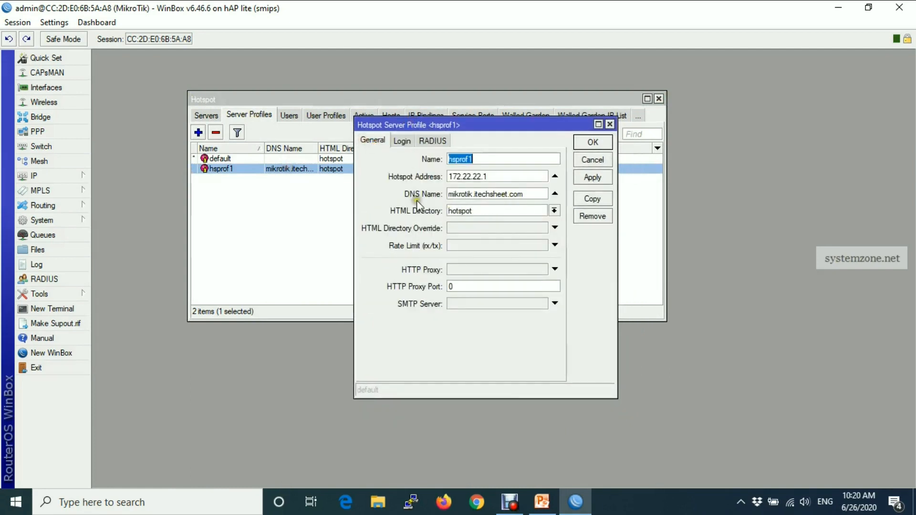
Enable HTTPS login on hsprof1 with SSL certificate mikrotik.itechsheet.com.crt and save.
triple_click(495, 193)
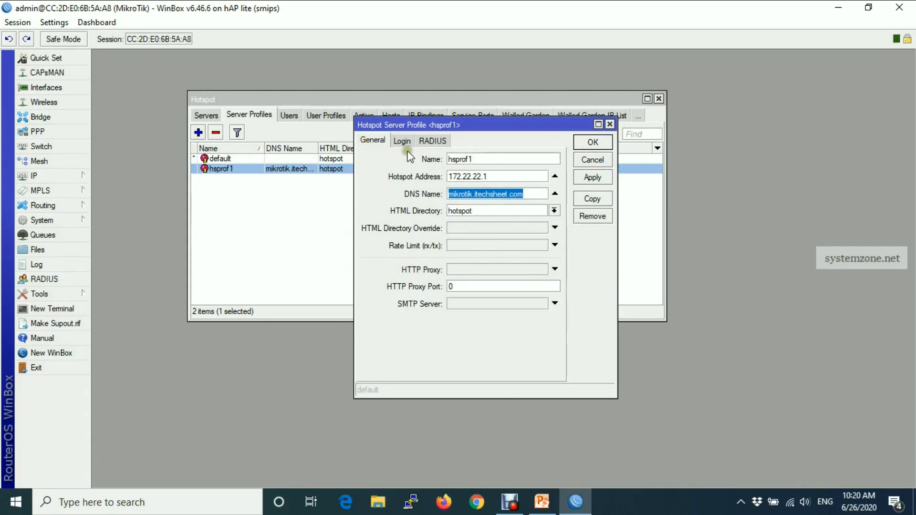
left_click(402, 141)
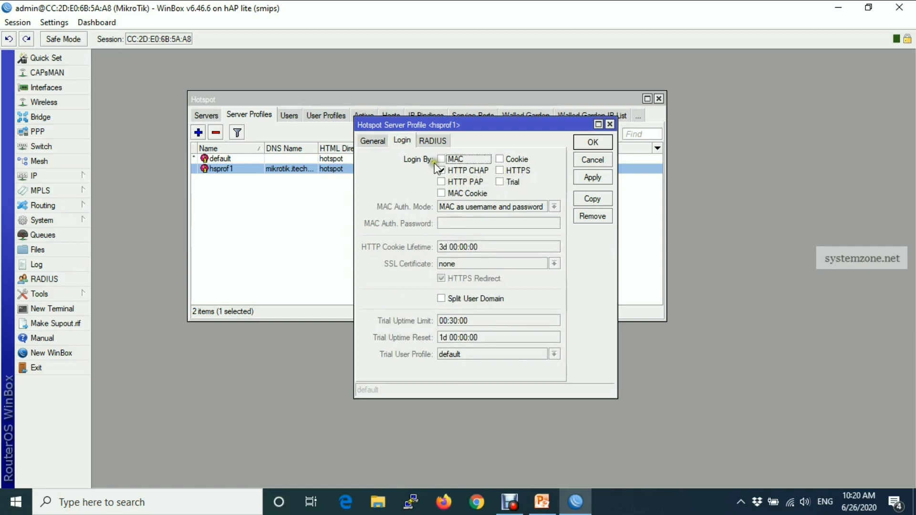
left_click(499, 169)
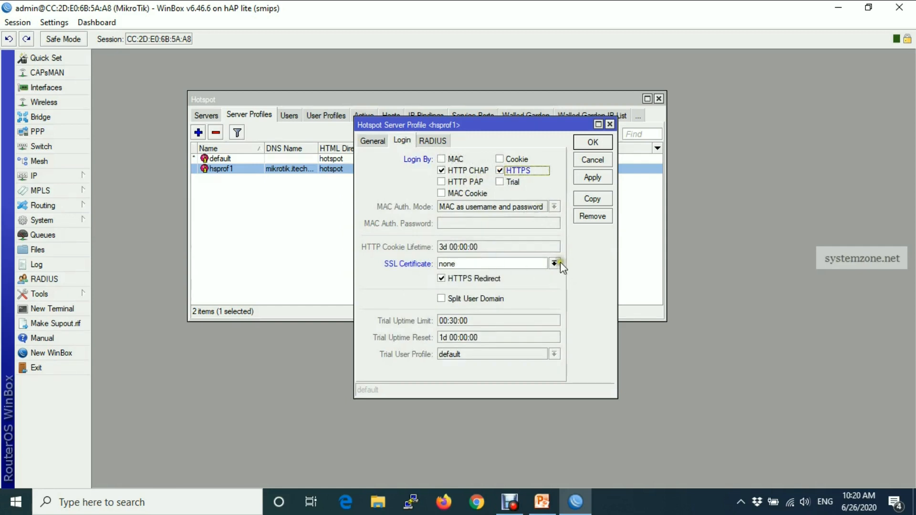
left_click(554, 263)
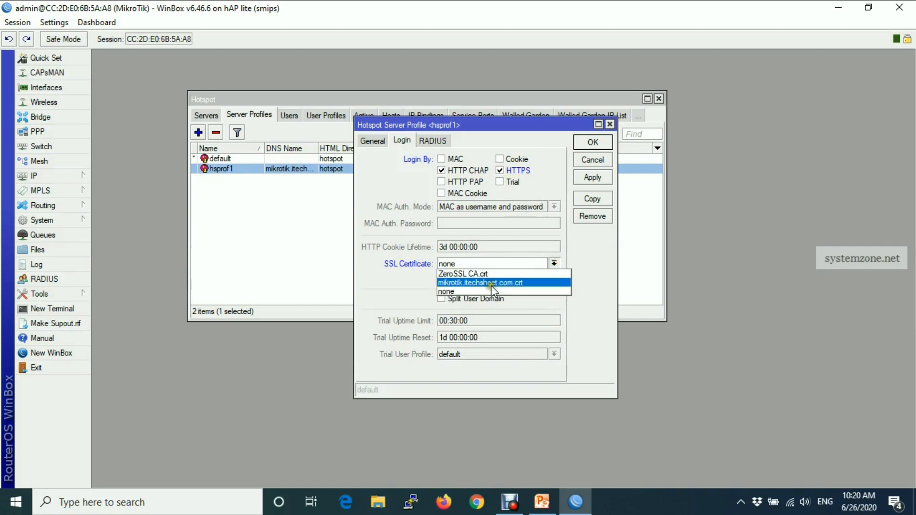
left_click(481, 282)
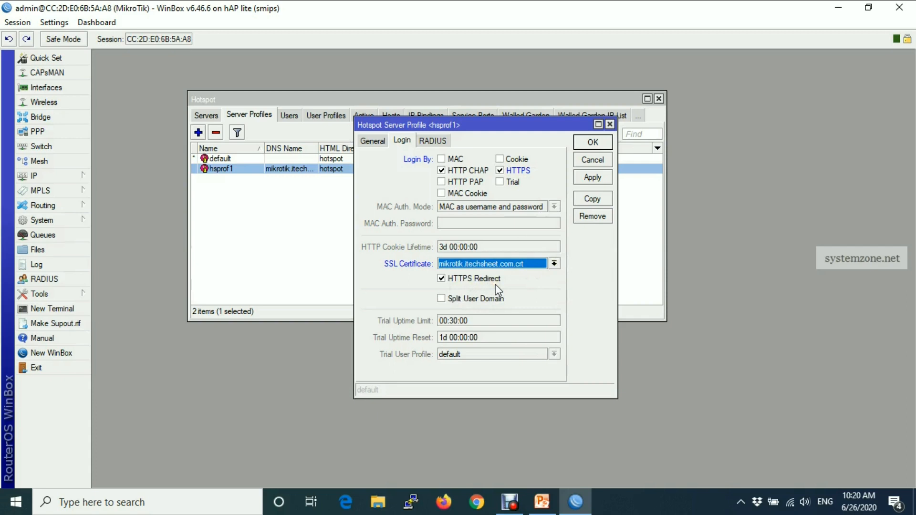
left_click(591, 177)
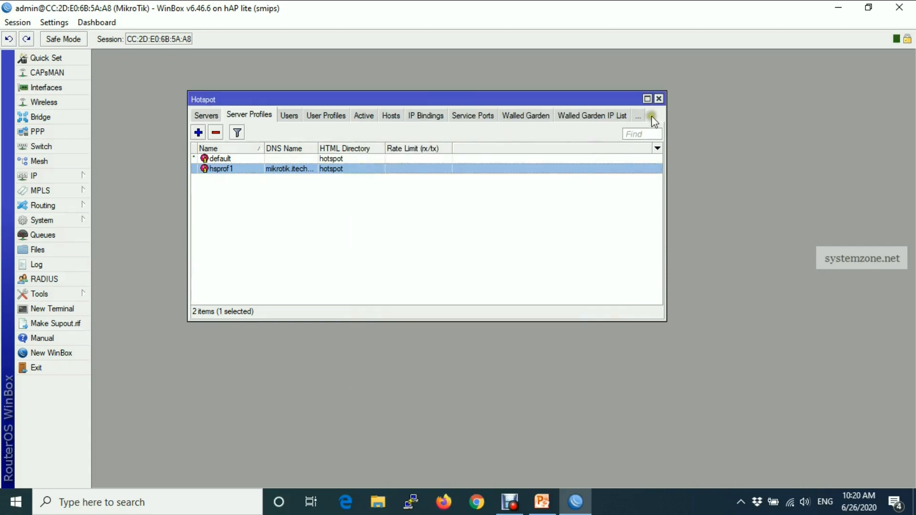
left_click(658, 98)
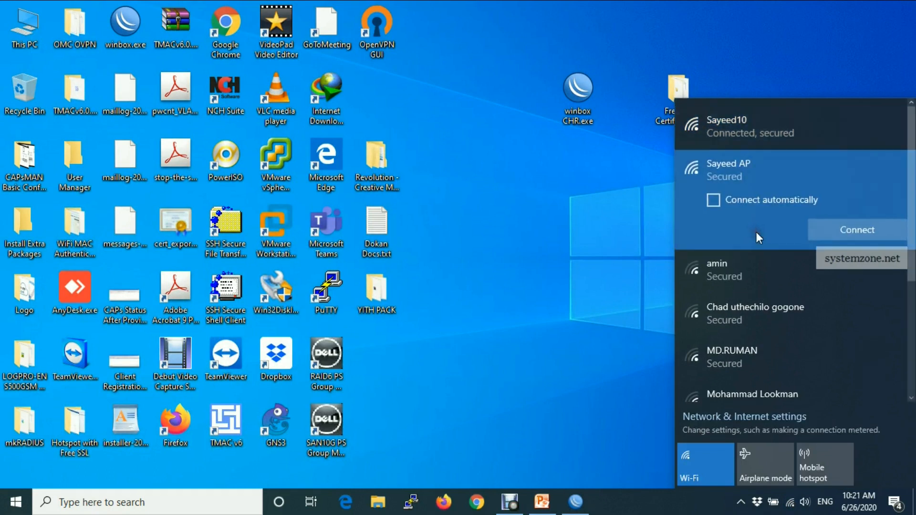
Connect to the hotspot's secured Wi-Fi network from the Windows network list.
left_click(856, 230)
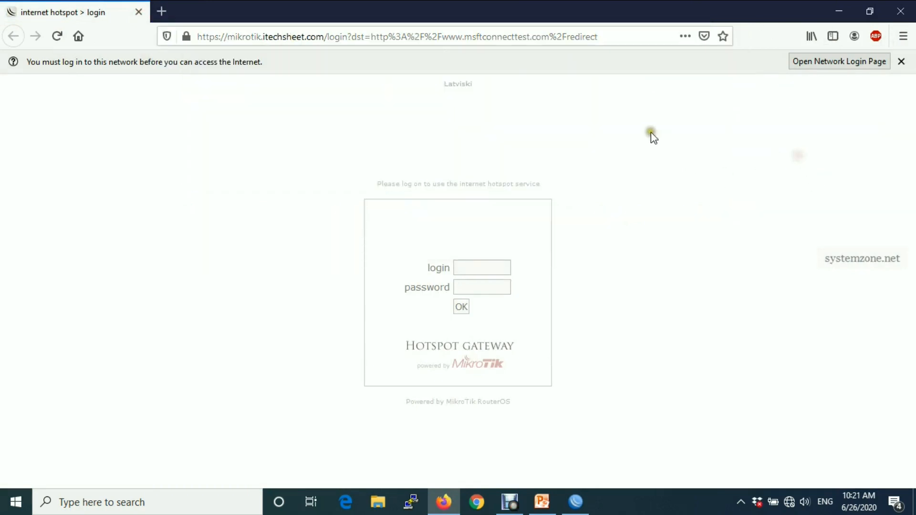
mouse_move(707, 372)
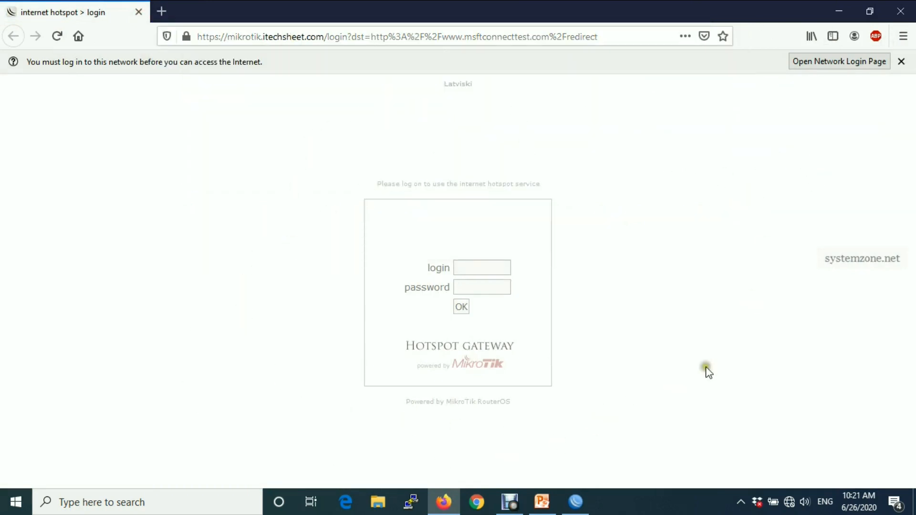
mouse_move(701, 358)
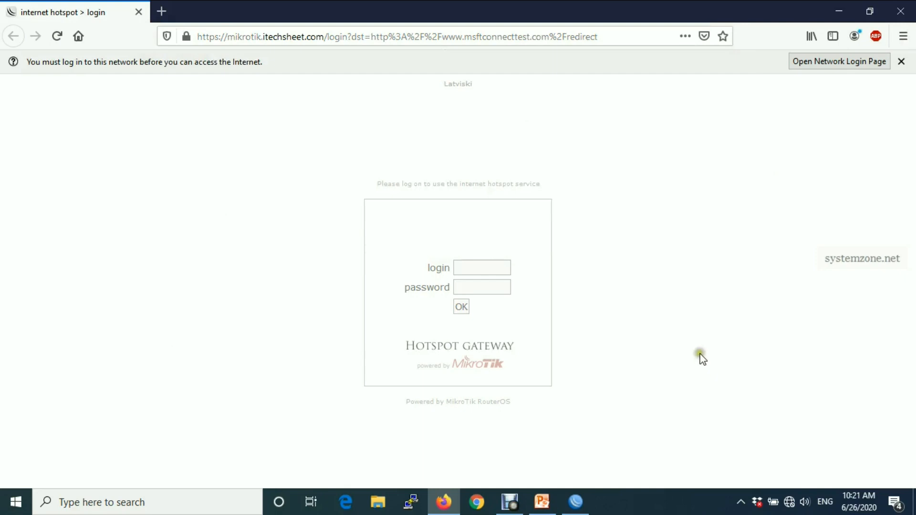
mouse_move(612, 300)
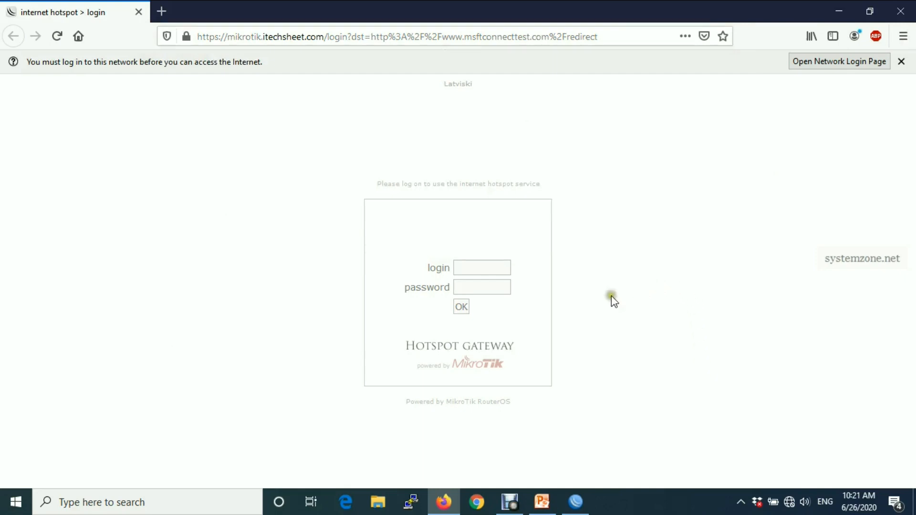
Log in to the hotspot HTTPS page as 'admin' with its password.
left_click(481, 268)
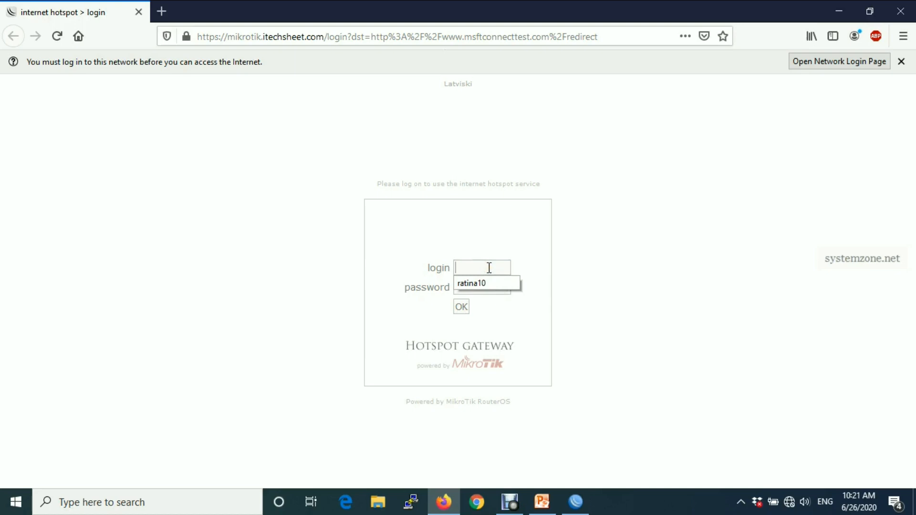
type("admin")
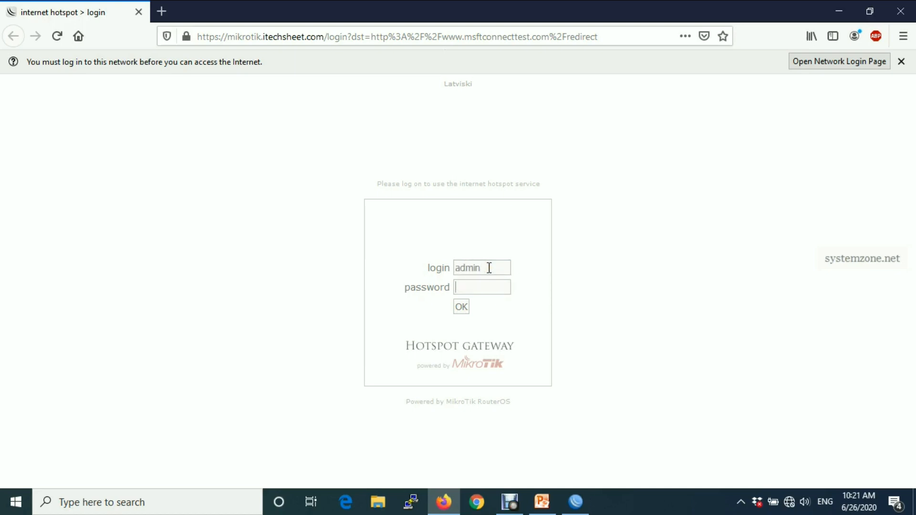
type("••")
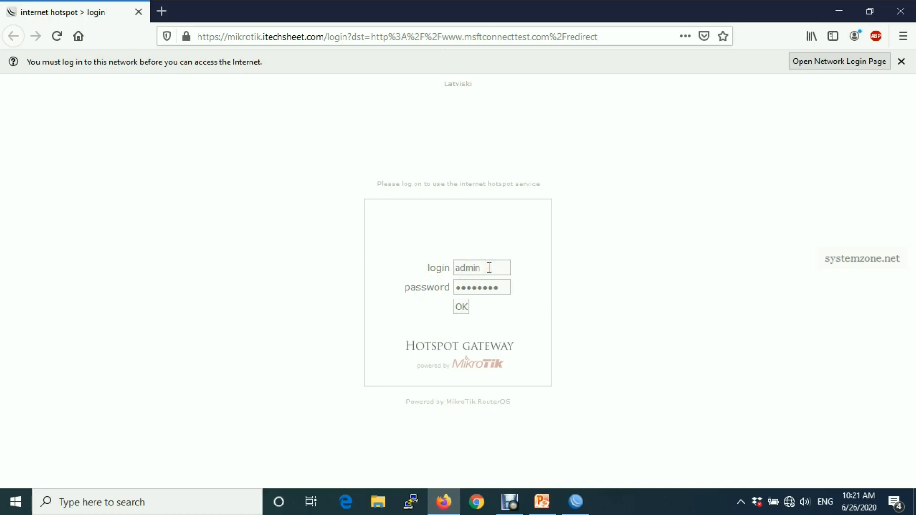
left_click(461, 306)
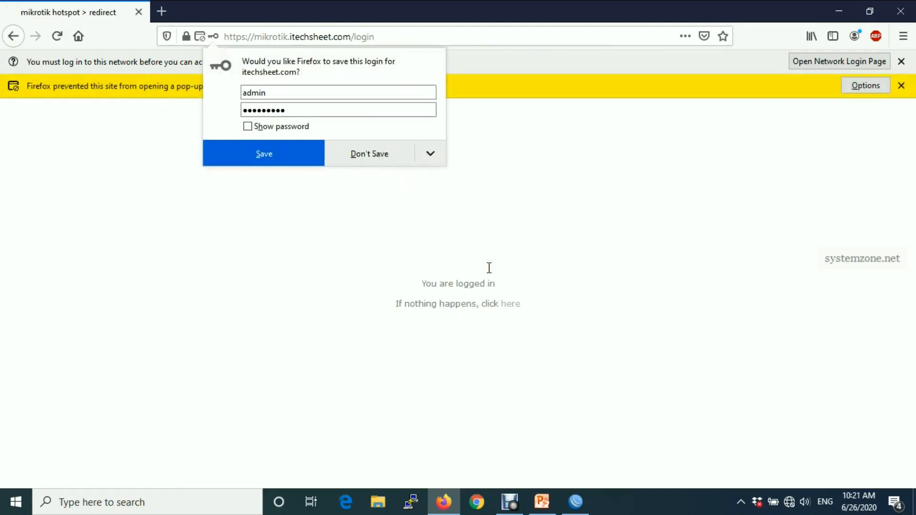